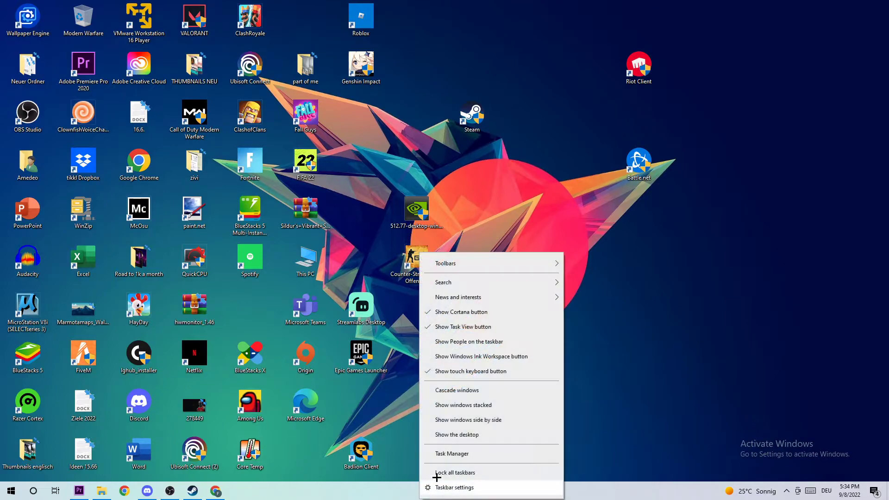
# Bring up Task Manager maximized with the detailed Processes list.
pyautogui.click(451, 453)
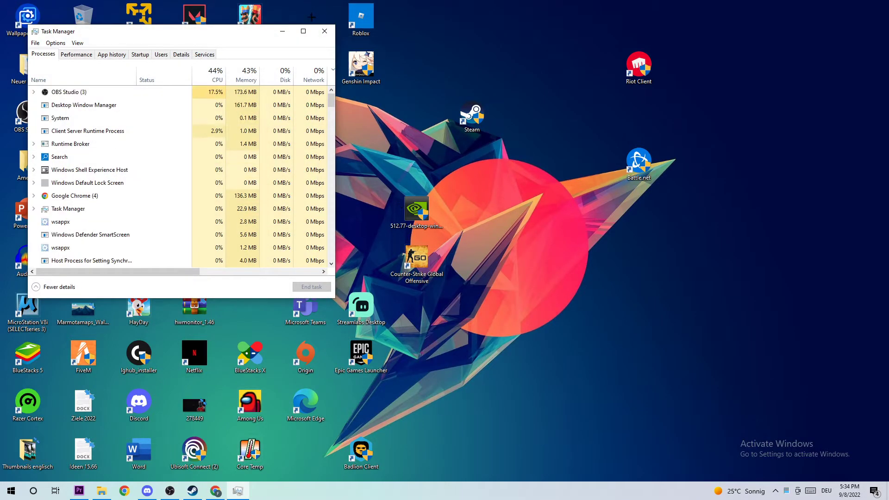
pyautogui.click(303, 31)
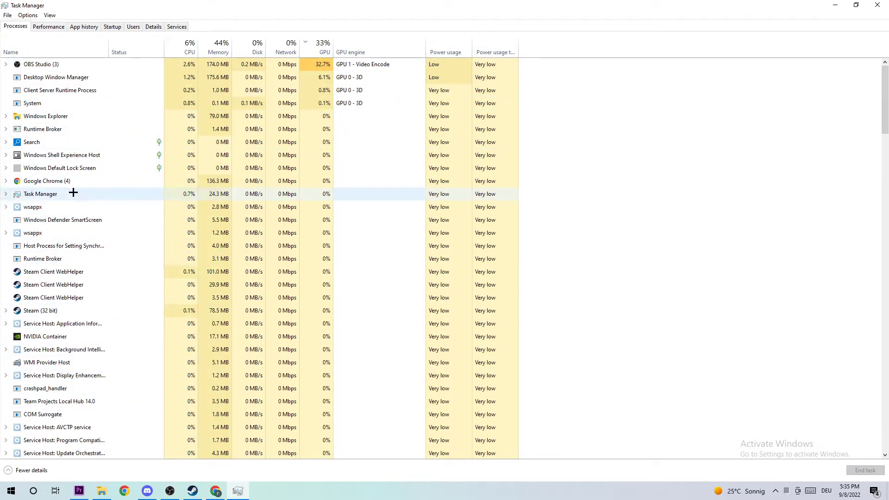
# Look through the process list and view the options for PresentationFontCache.exe.
pyautogui.scroll(-3)
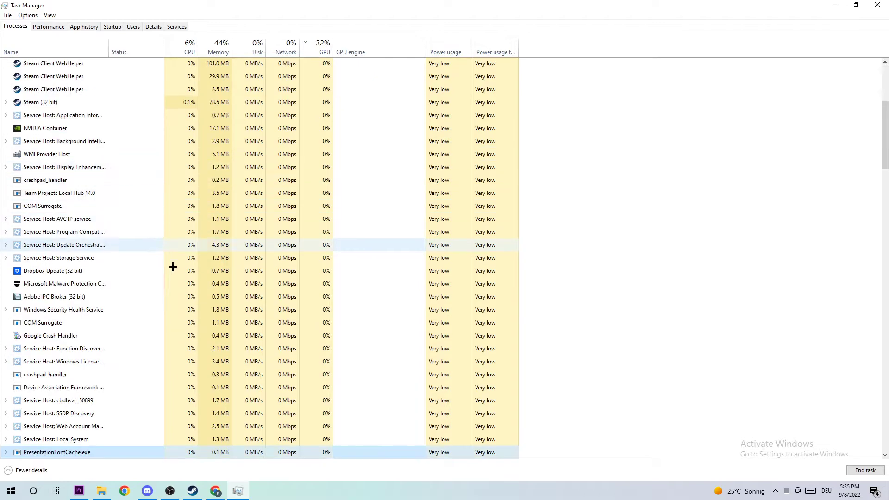
pyautogui.scroll(-3)
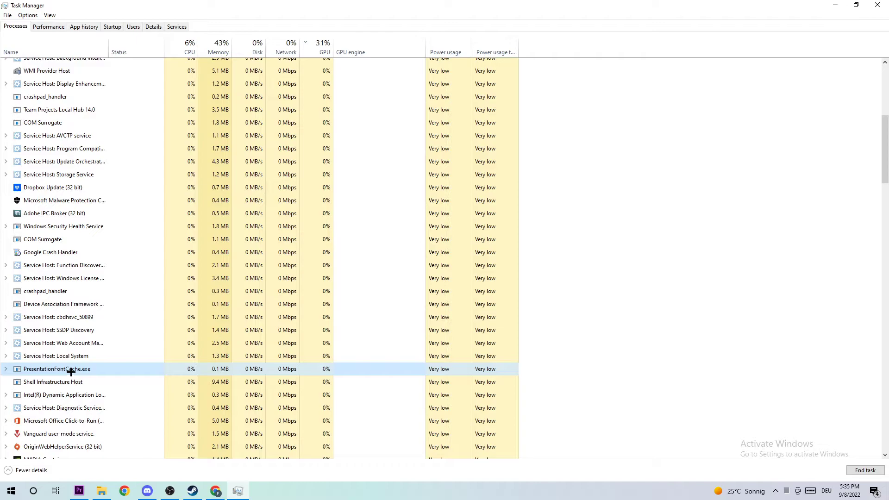
pyautogui.rightClick(57, 369)
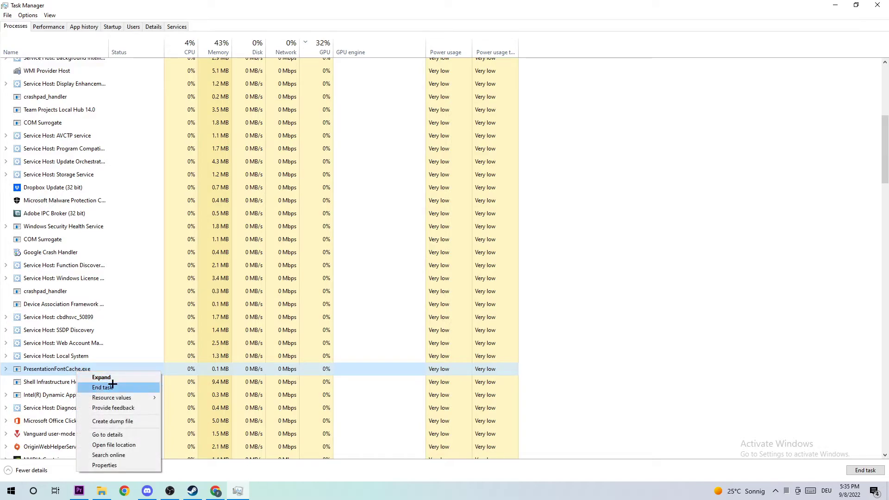
pyautogui.moveTo(101, 377)
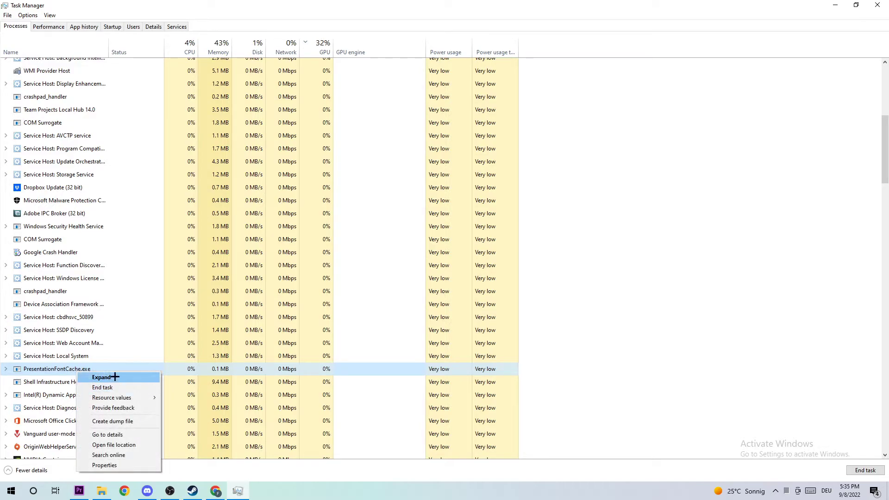
pyautogui.moveTo(101, 377)
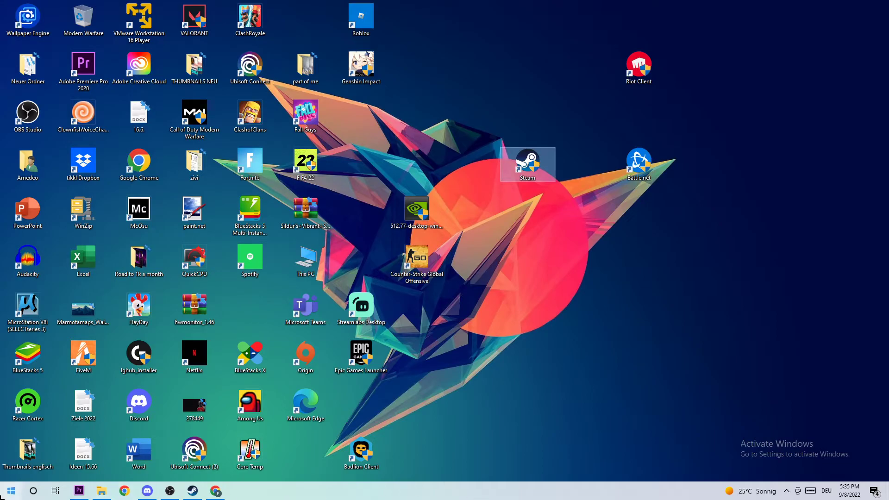
# Show the context menu of the Steam desktop shortcut.
pyautogui.click(10, 491)
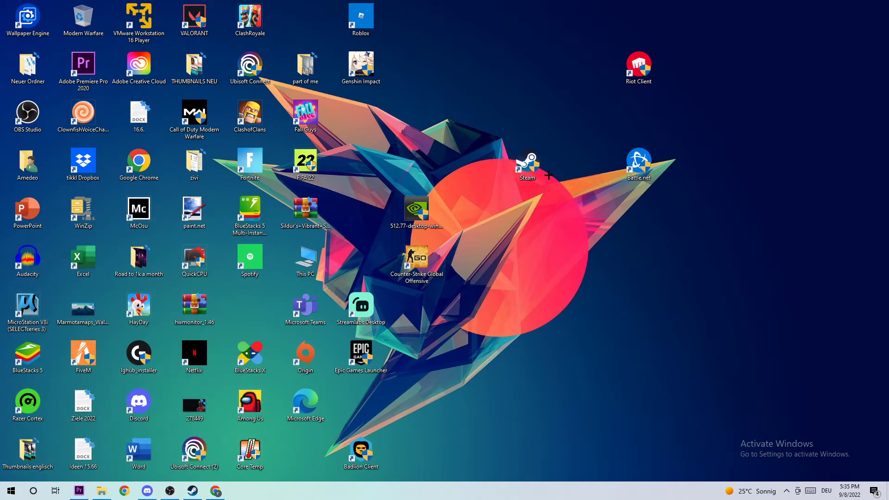
pyautogui.rightClick(527, 165)
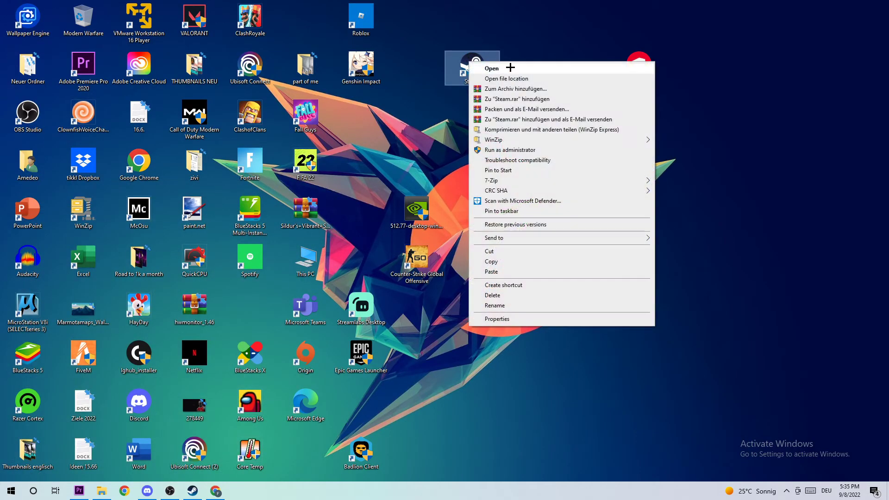
pyautogui.moveTo(497, 322)
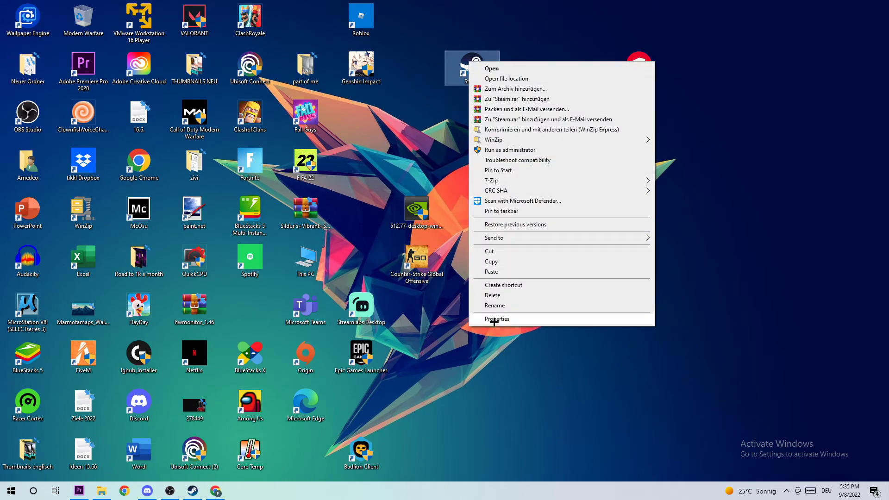
# Enable Windows 8 compatibility mode and Run as administrator in Steam's Compatibility properties and save.
pyautogui.click(495, 318)
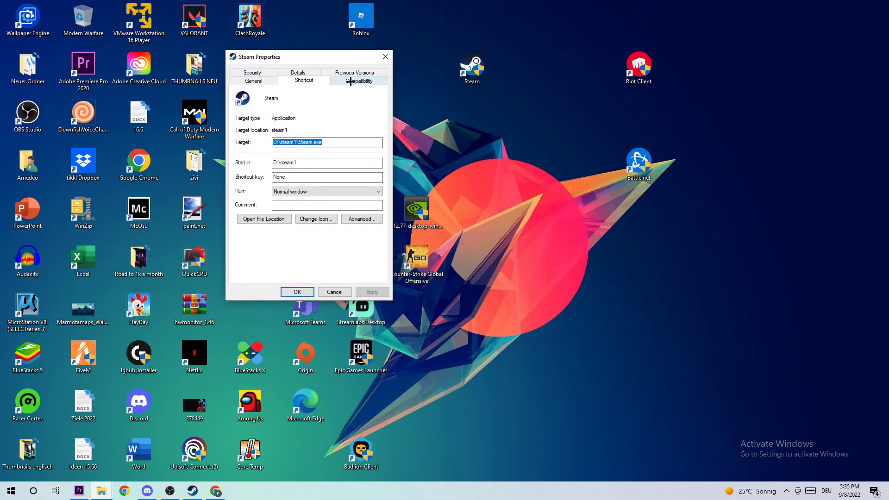
pyautogui.click(359, 80)
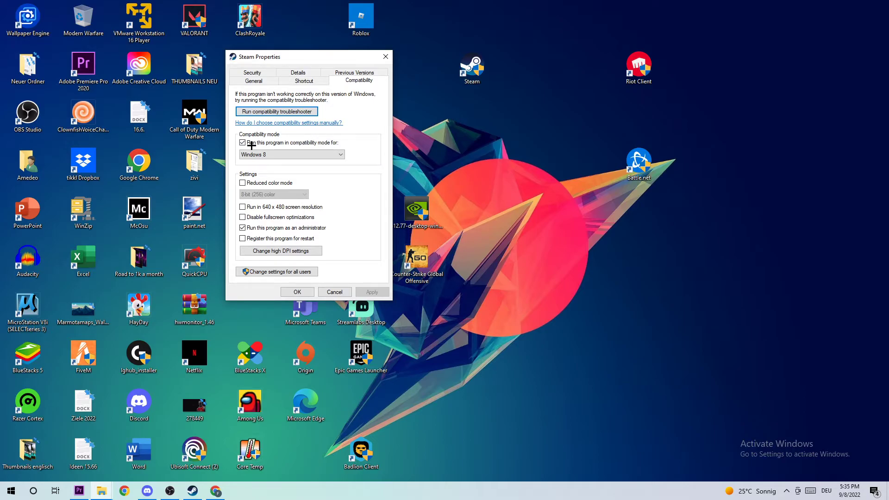
pyautogui.moveTo(332, 143)
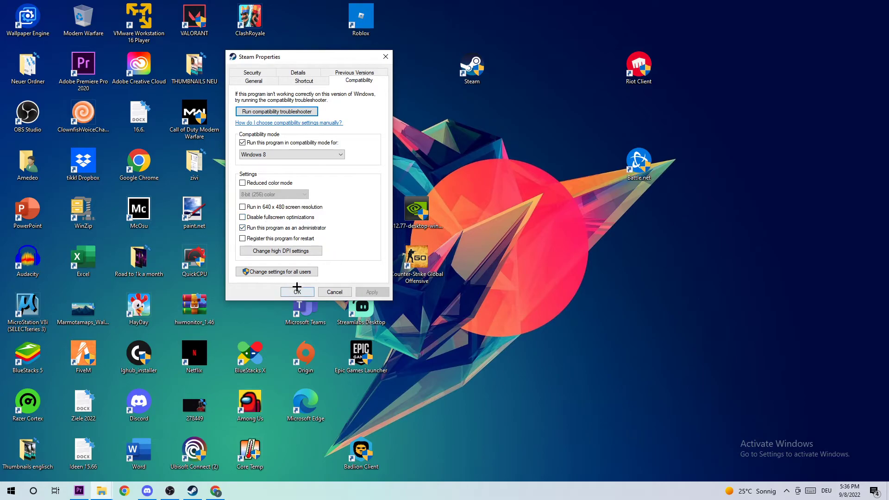
pyautogui.click(297, 292)
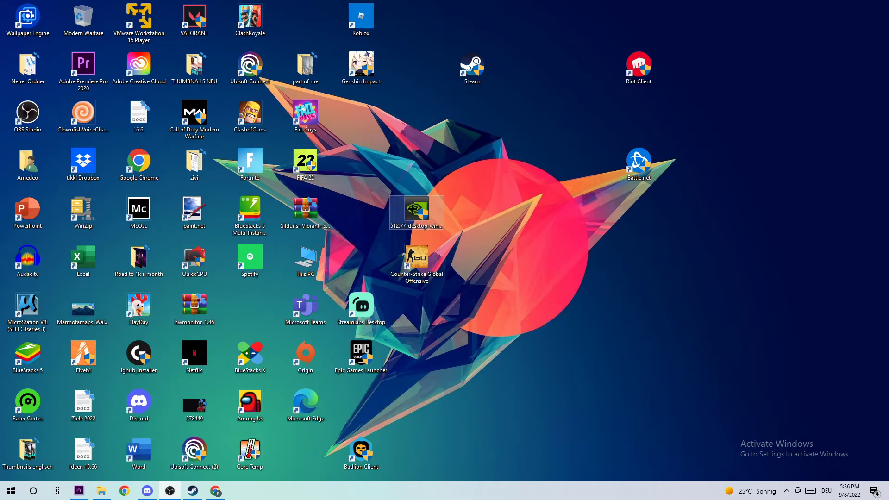
pyautogui.click(471, 68)
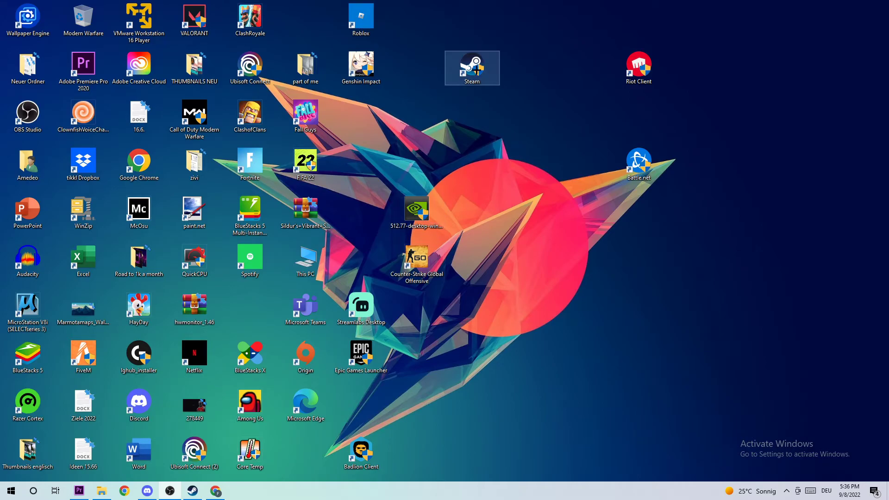